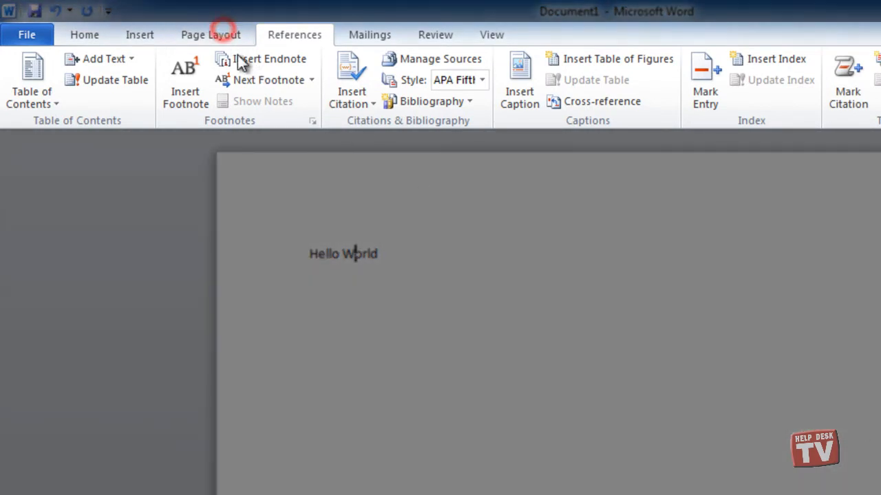
Step: Browse the Page Layout, Insert and Home ribbon tabs in Word
left_click(211, 35)
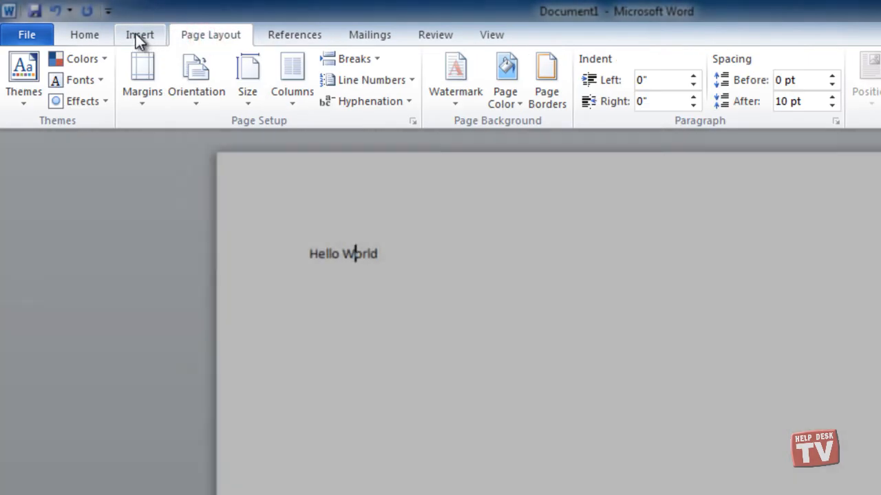
left_click(140, 34)
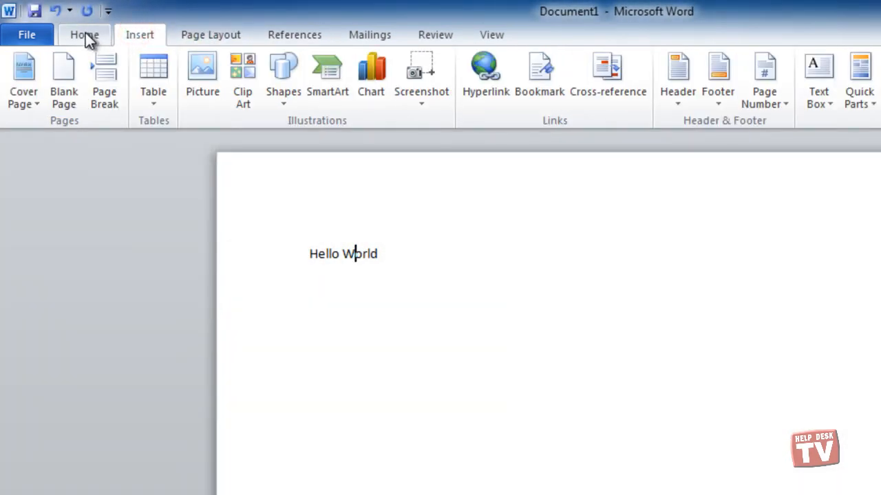
left_click(84, 34)
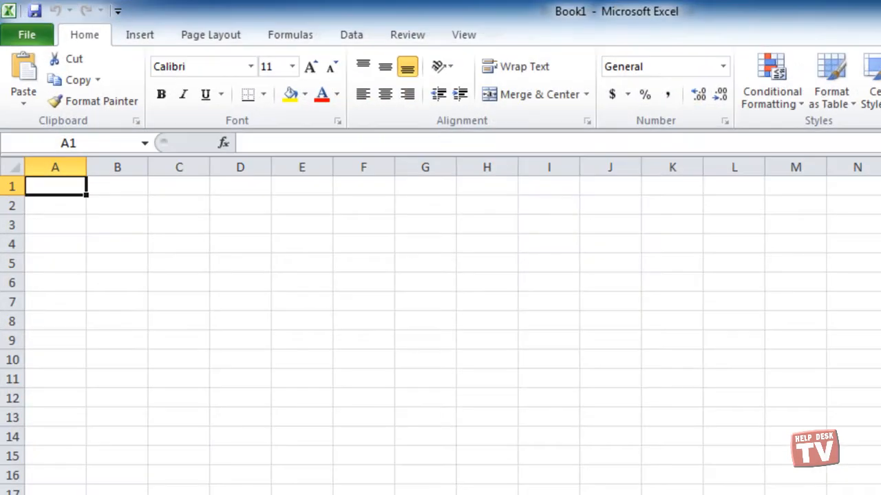
Step: Browse Excel's Insert, Page Layout and Formulas ribbon tabs
left_click(139, 34)
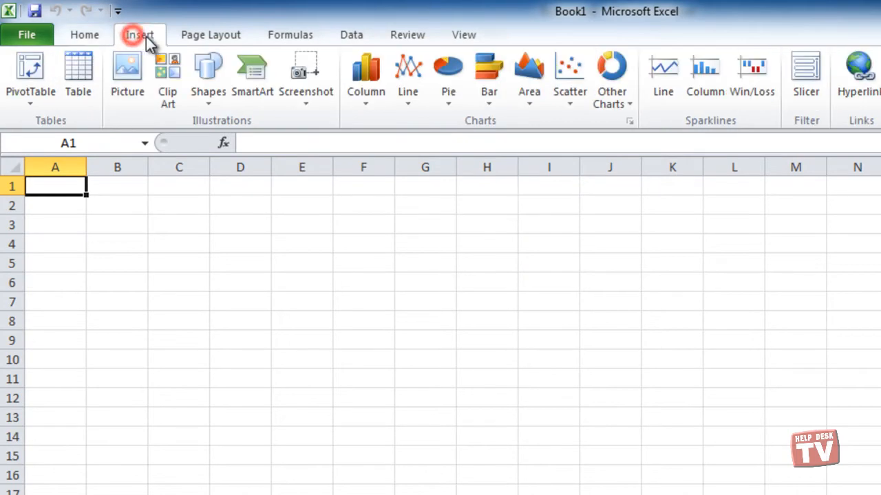
left_click(211, 34)
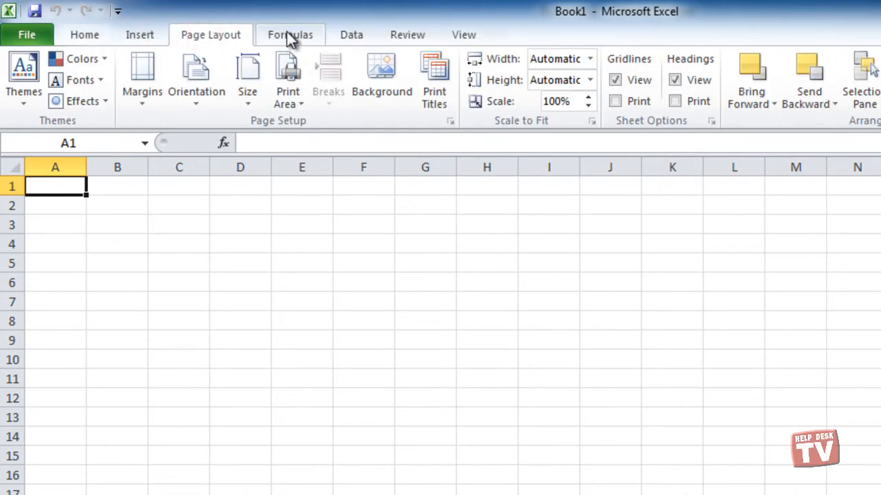
left_click(290, 34)
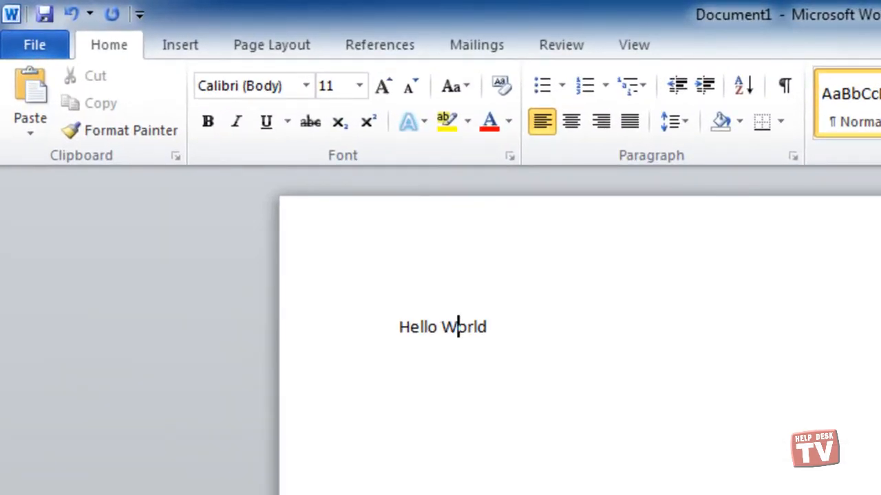
mouse_move(31, 93)
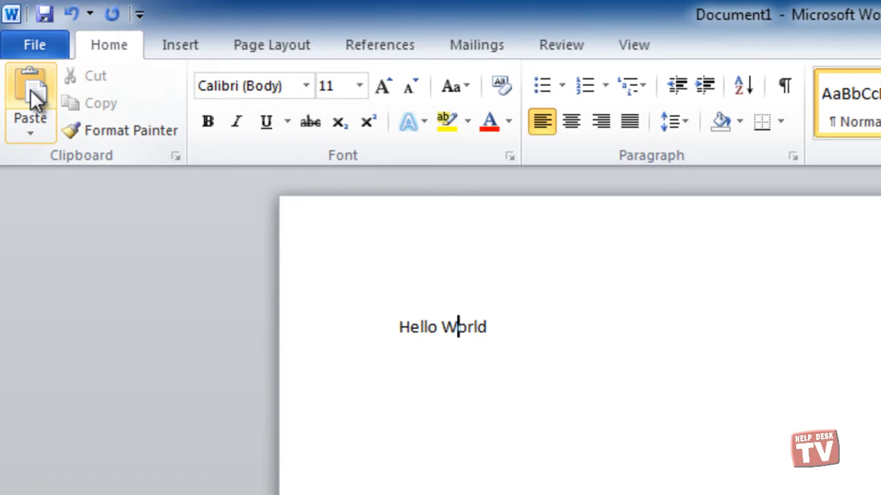
Step: Open Backstage view for Document1, then open Word Options
left_click(35, 44)
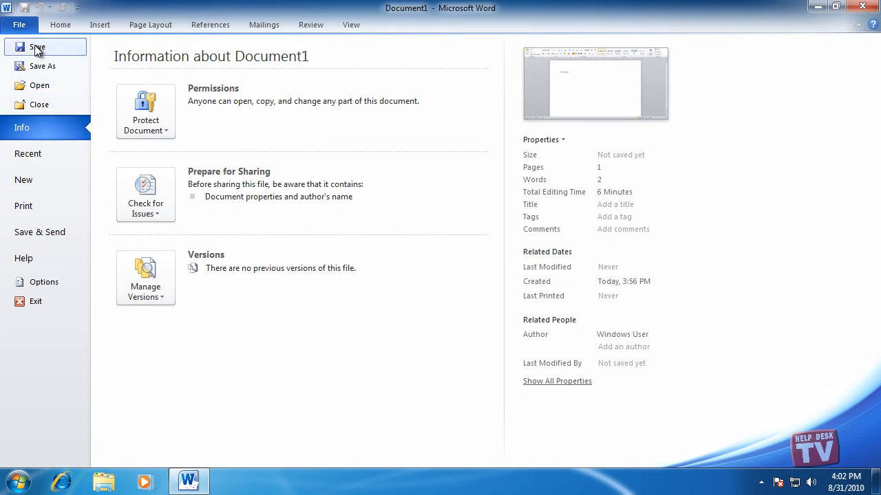
mouse_move(37, 50)
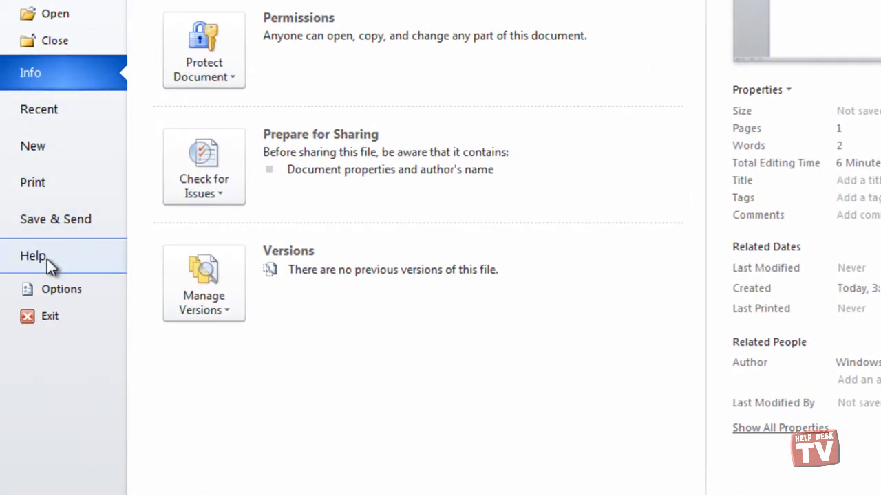
left_click(61, 289)
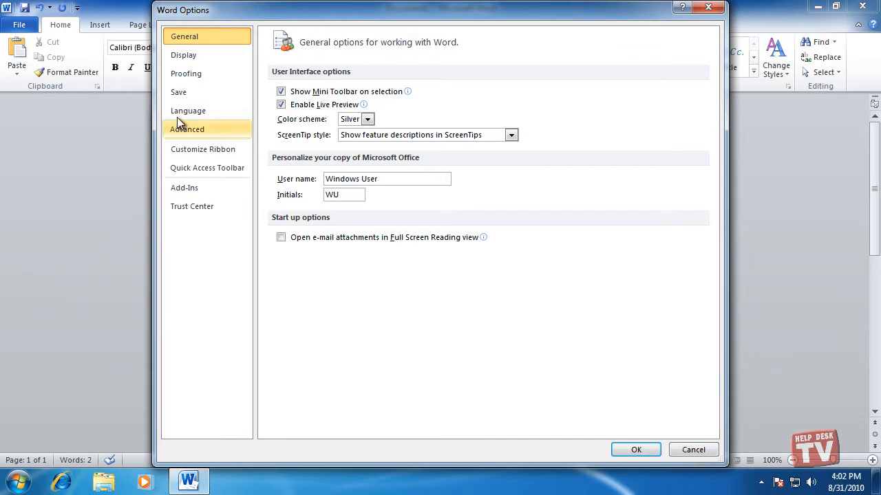
Step: Review the Display, Advanced and Customize Ribbon pages, then cancel Word Options
left_click(184, 55)
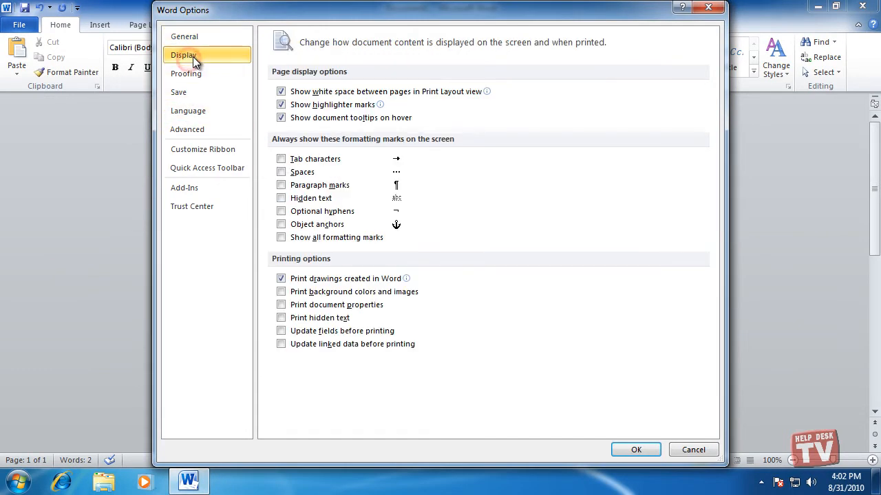
left_click(187, 130)
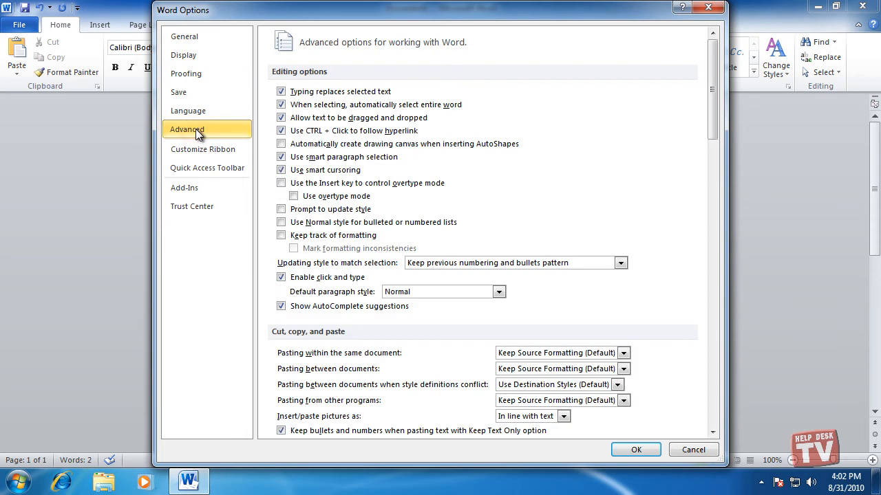
left_click(202, 149)
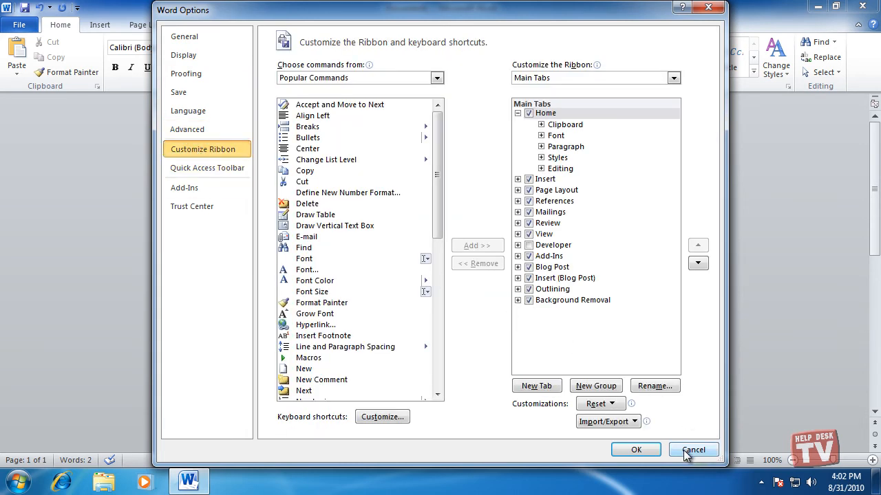
left_click(693, 449)
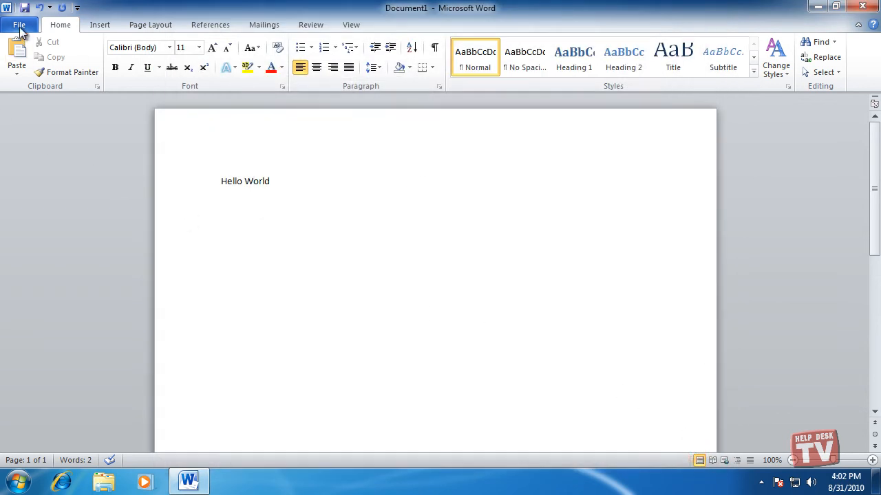
Step: Open the File view, then return to the Hello World document on the Insert tab
left_click(19, 24)
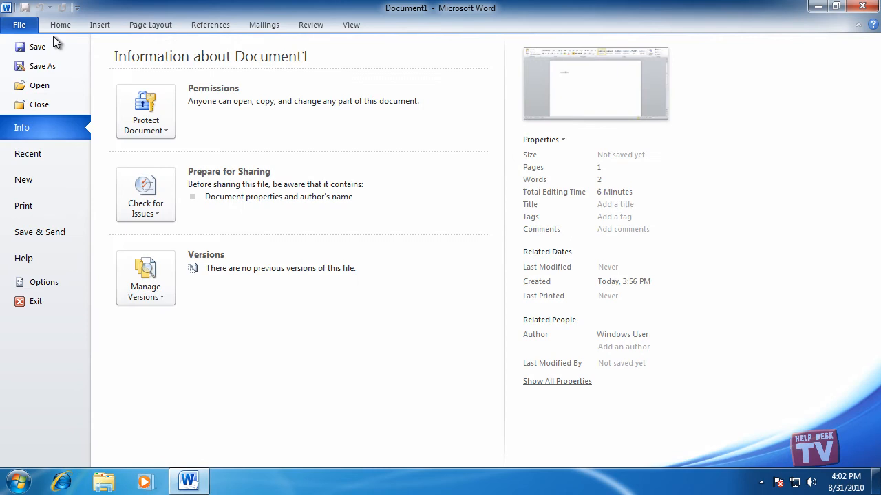
left_click(100, 24)
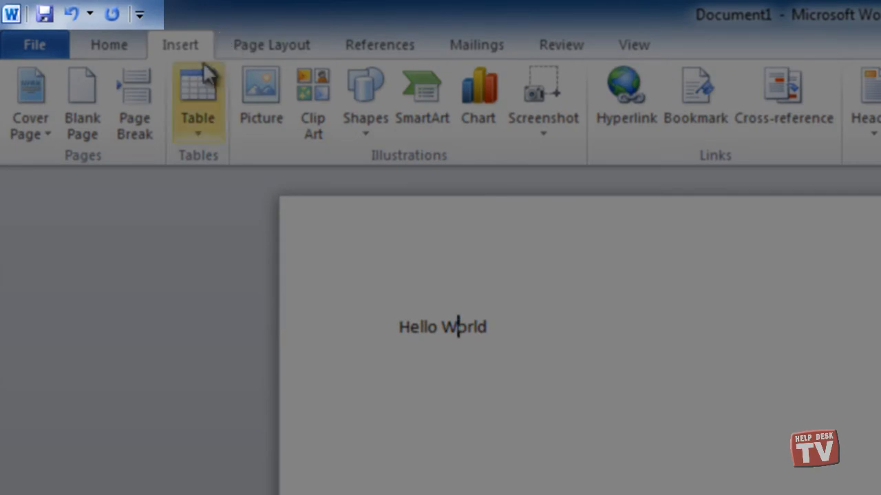
mouse_move(136, 229)
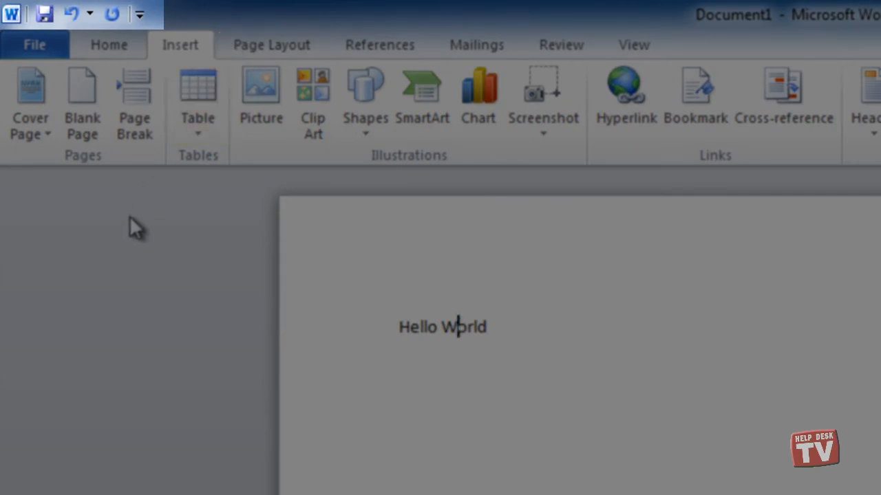
mouse_move(122, 222)
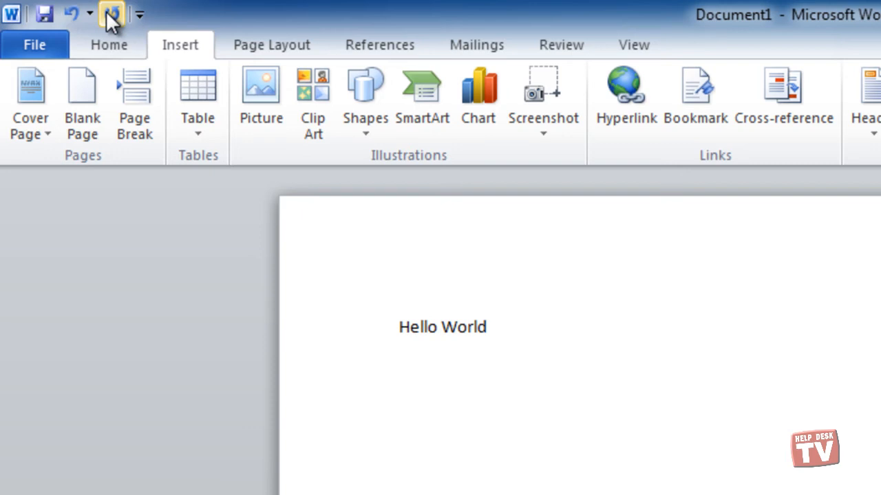
mouse_move(112, 14)
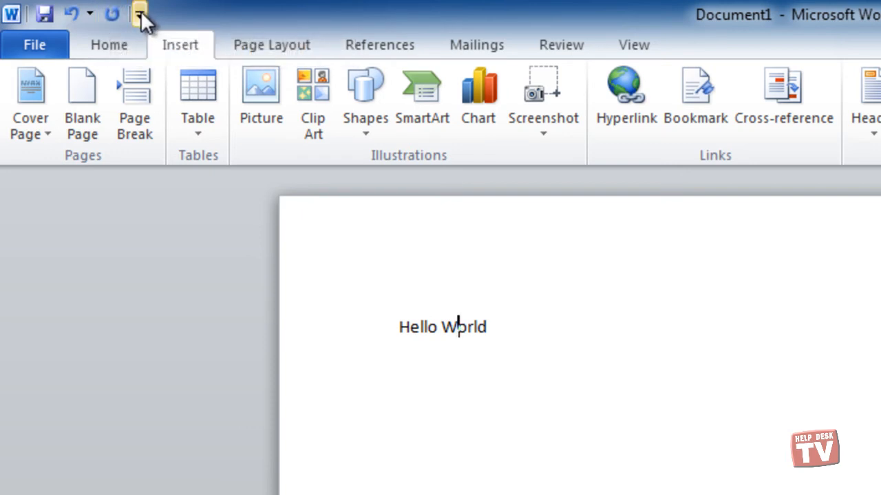
left_click(140, 13)
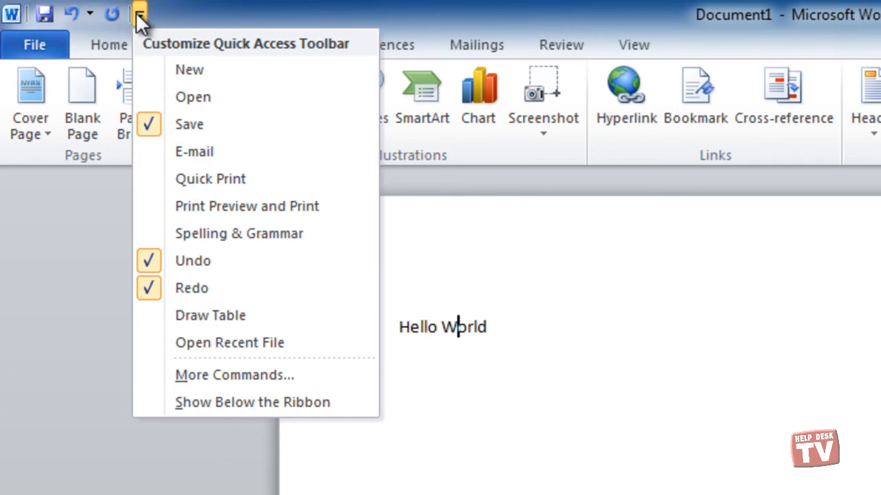
mouse_move(229, 343)
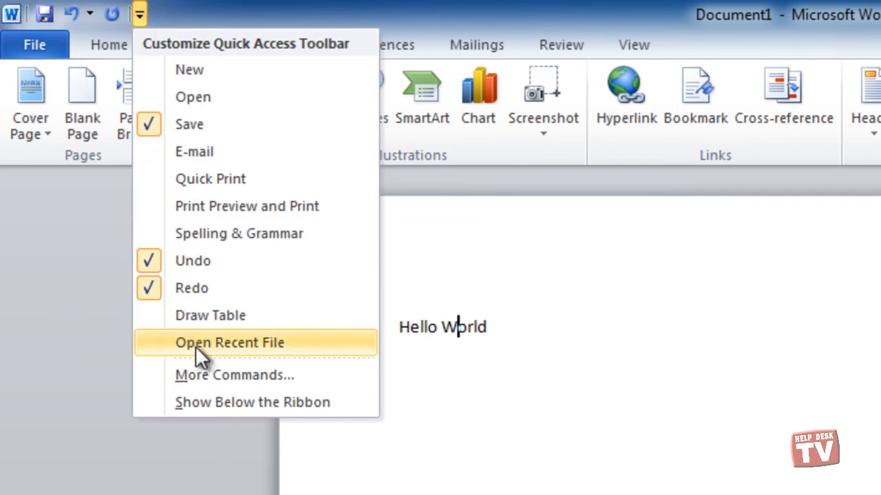
mouse_move(190, 69)
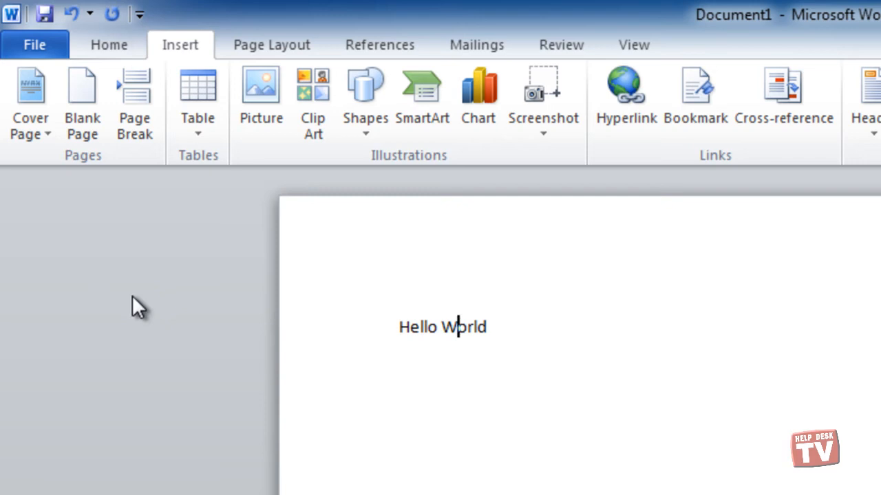
mouse_move(380, 44)
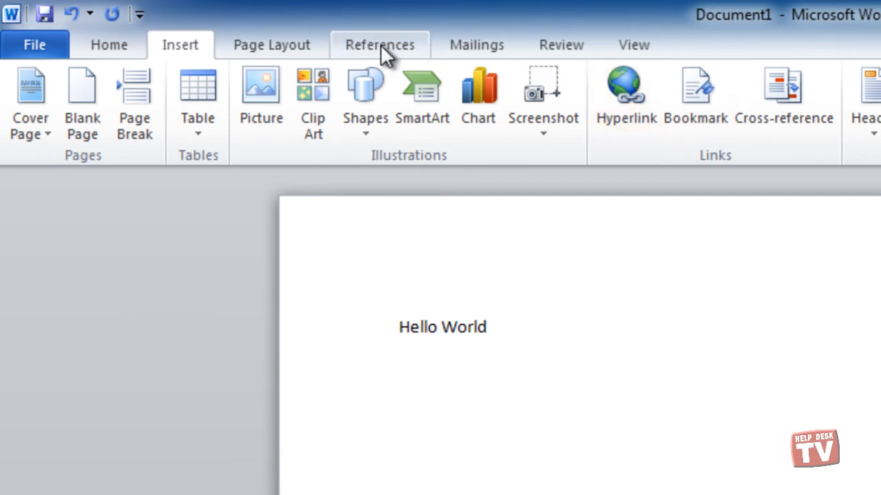
Step: Browse the References, Mailings, Review, View, Page Layout and Insert tabs
left_click(379, 45)
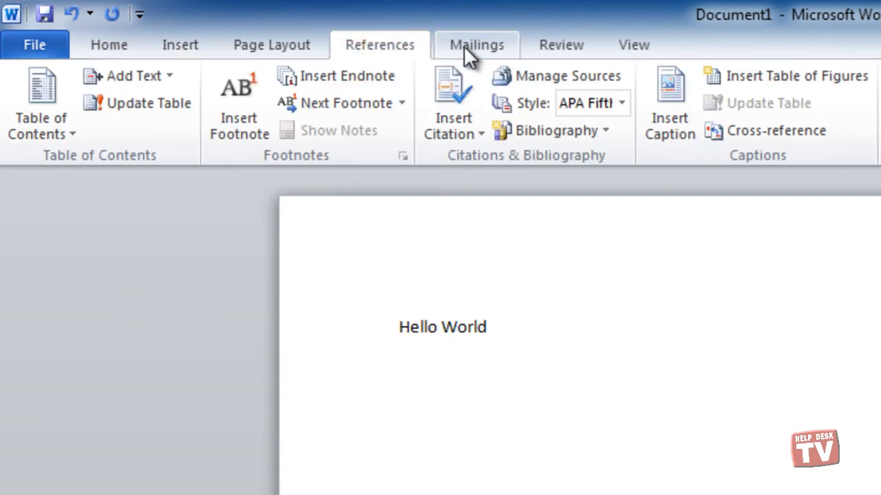
left_click(476, 44)
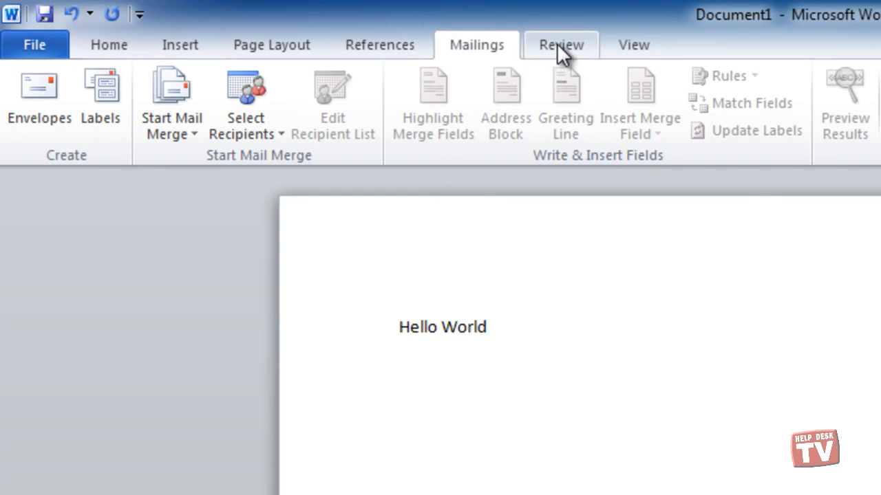
left_click(560, 44)
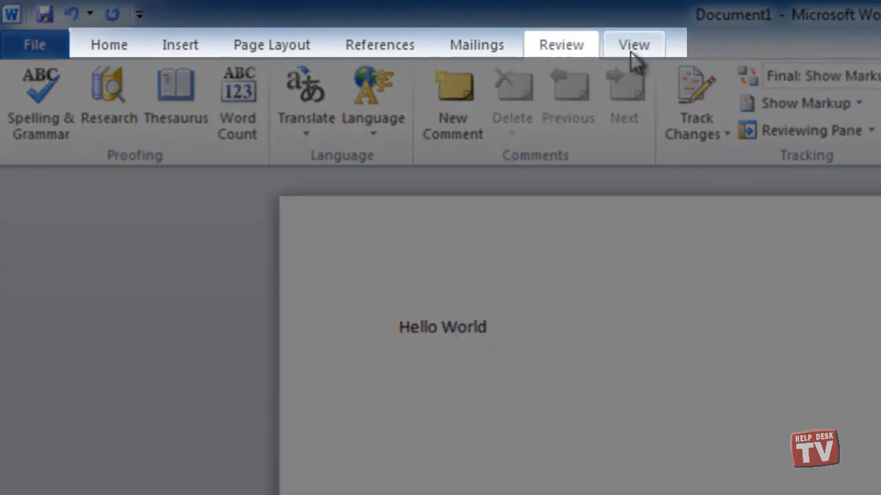
left_click(633, 44)
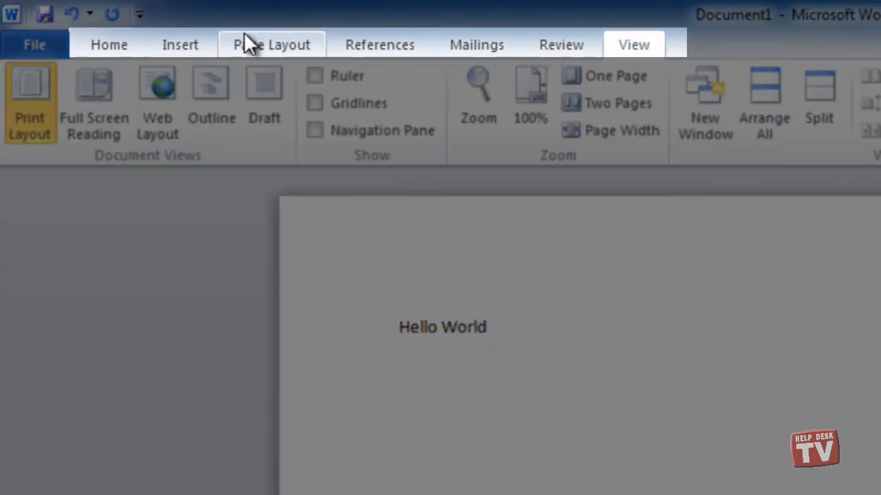
left_click(271, 45)
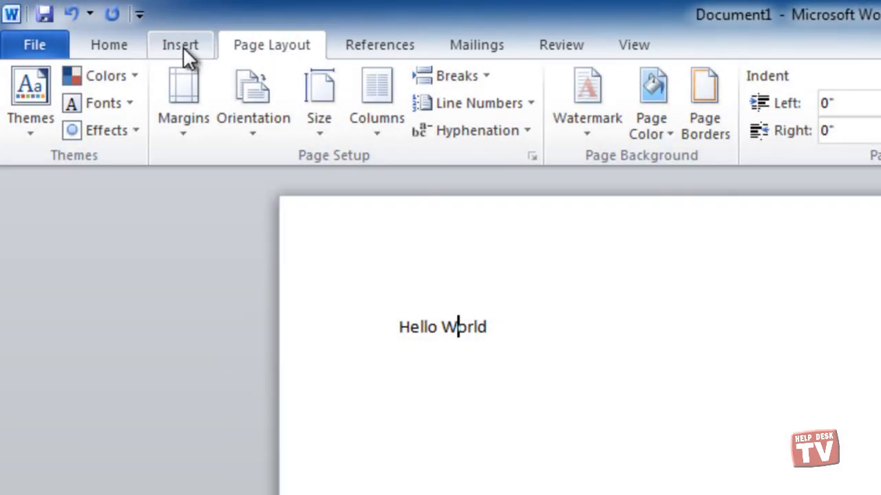
left_click(180, 44)
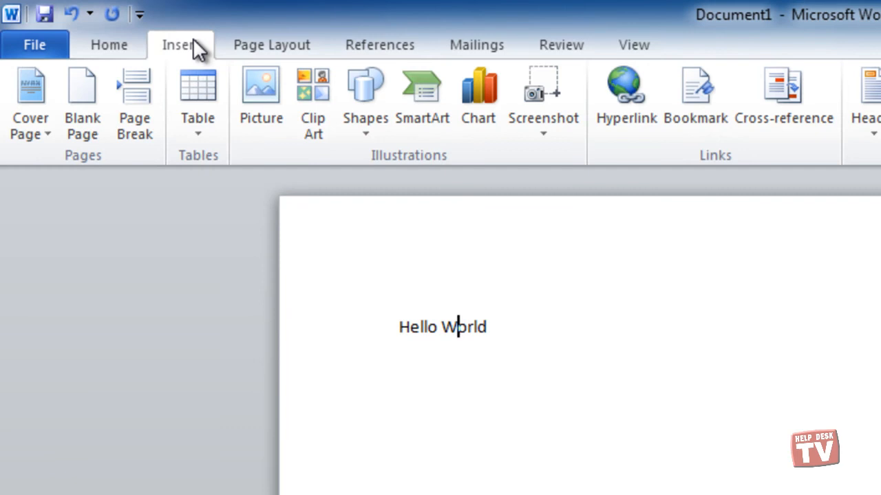
mouse_move(210, 55)
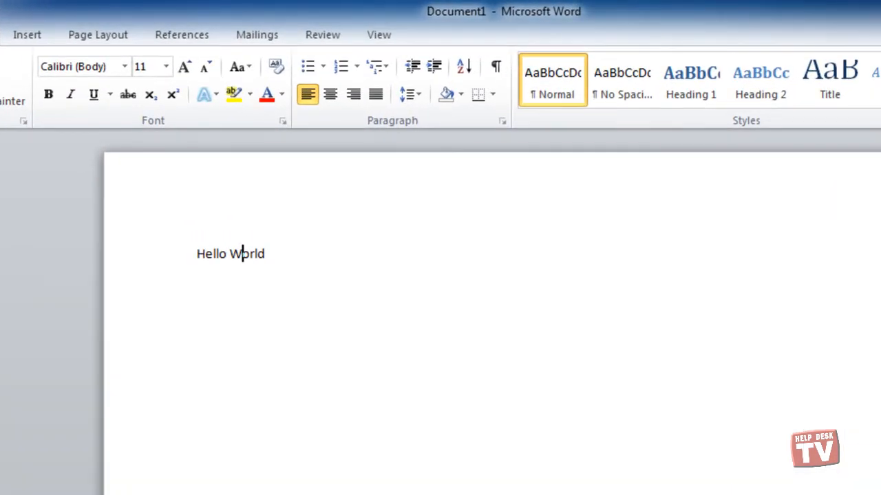
Step: Center, right-align, then left-align Hello World, and show the Insert tab
left_click(330, 94)
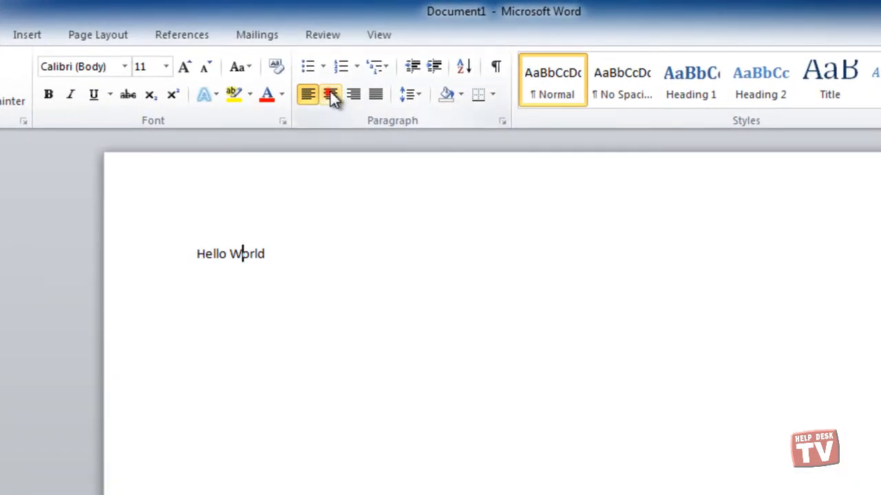
left_click(353, 94)
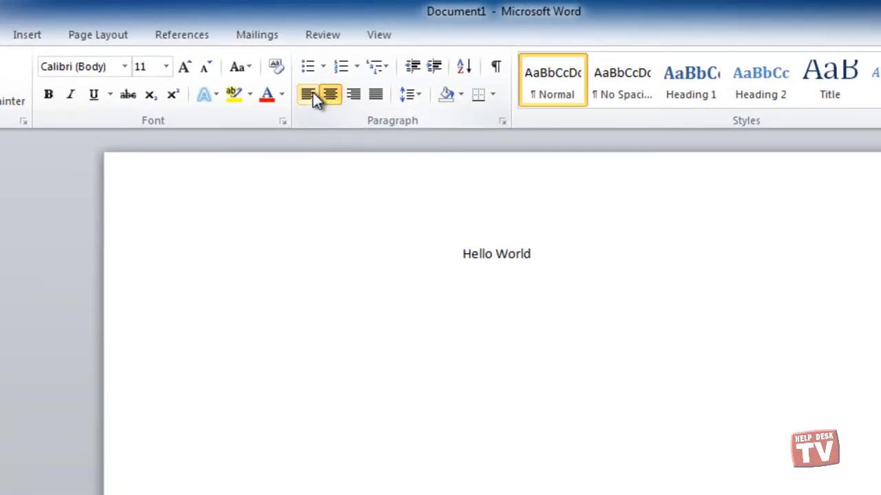
left_click(353, 94)
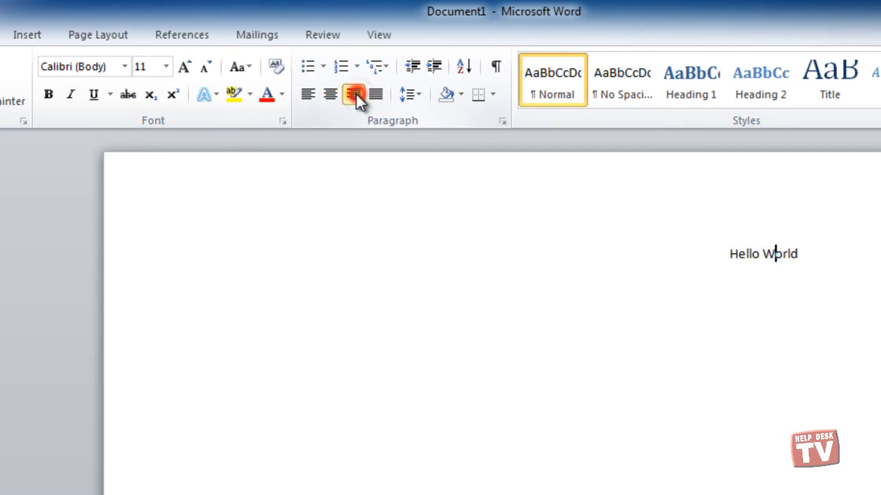
left_click(308, 95)
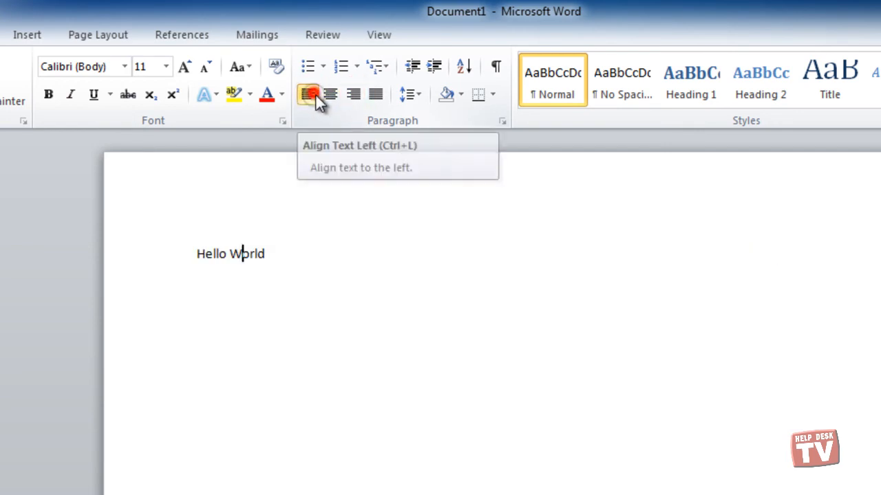
left_click(307, 94)
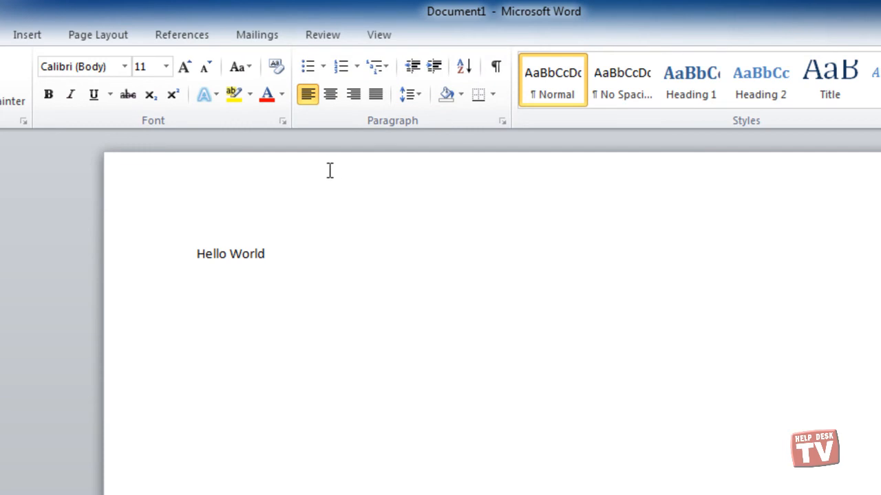
left_click(26, 35)
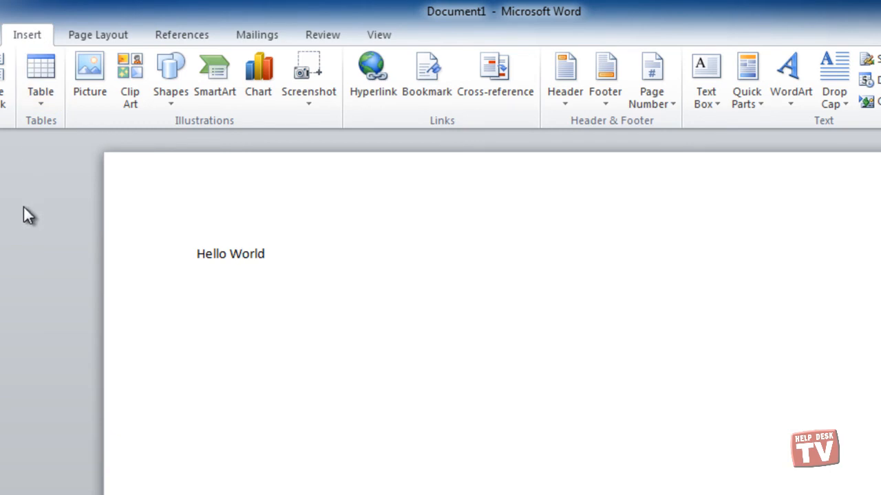
left_click(241, 254)
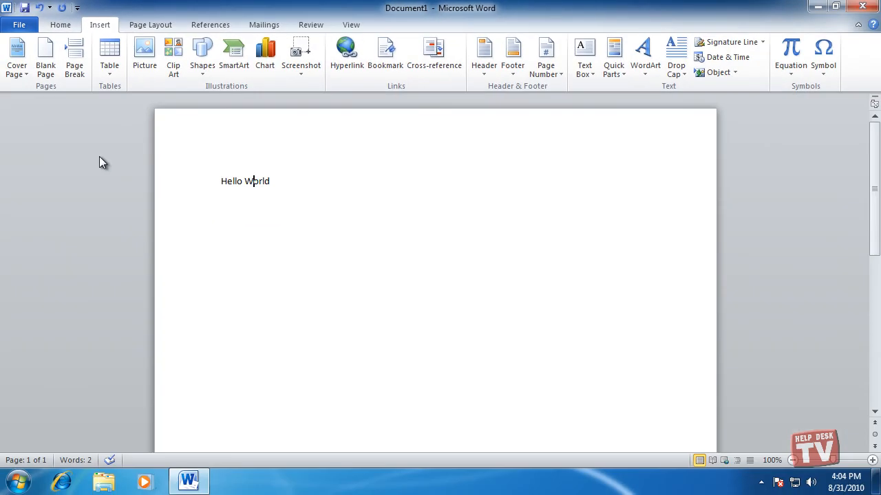
mouse_move(402, 373)
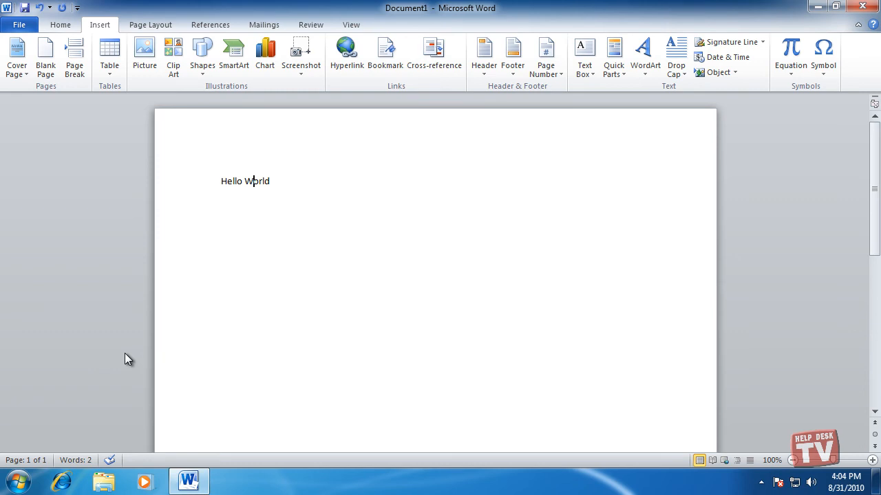
mouse_move(767, 144)
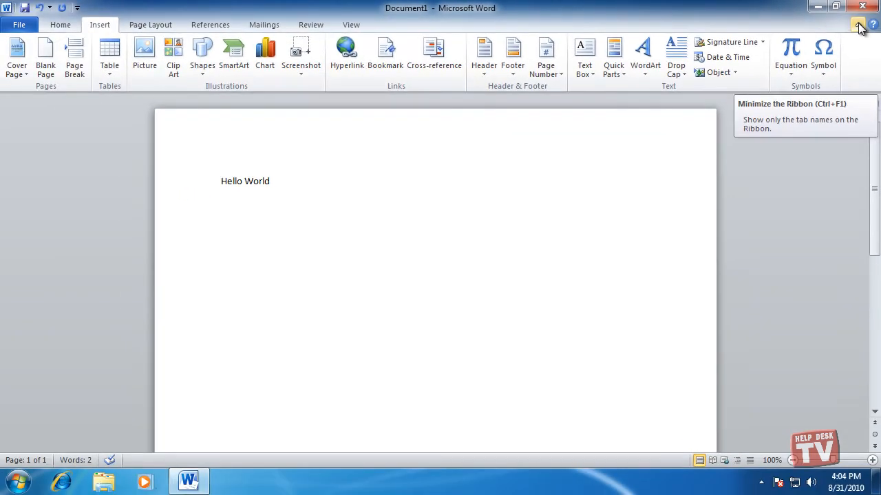
Step: Collapse the ribbon with the Minimize the Ribbon arrow, leaving only tab names
left_click(858, 25)
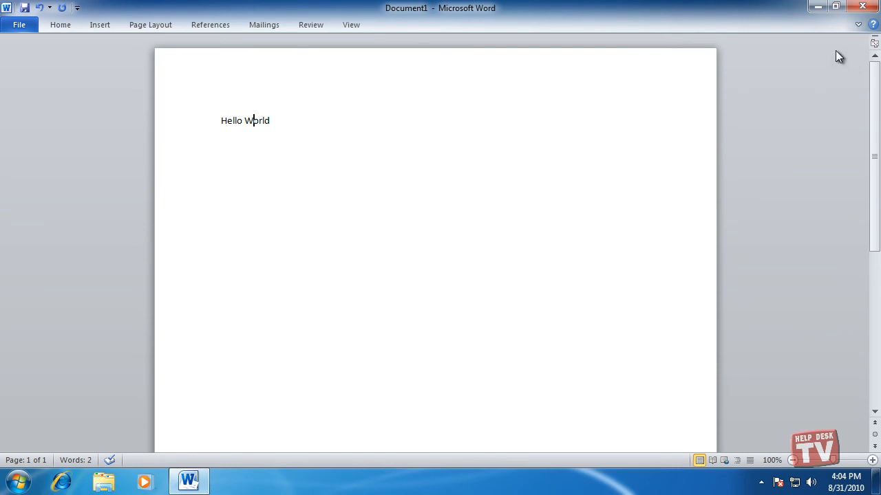
left_click(100, 24)
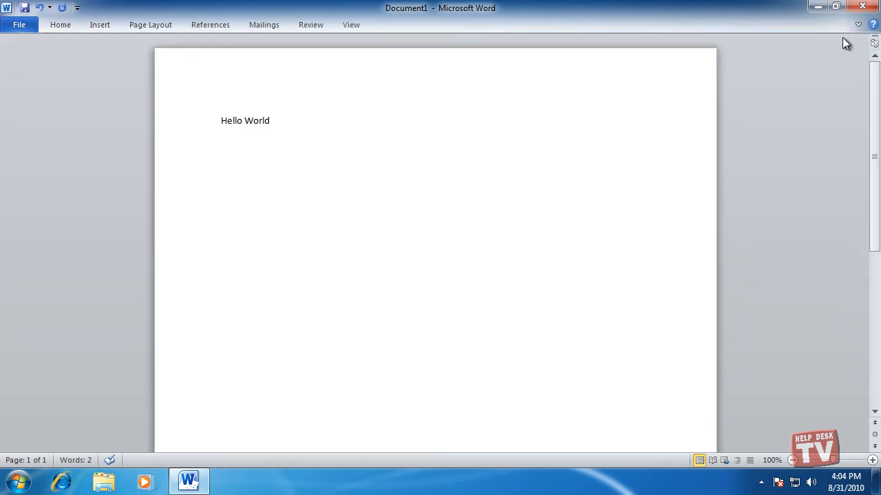
Step: Uncheck Minimize the Ribbon from a tab's right-click menu to keep commands visible
left_click(99, 24)
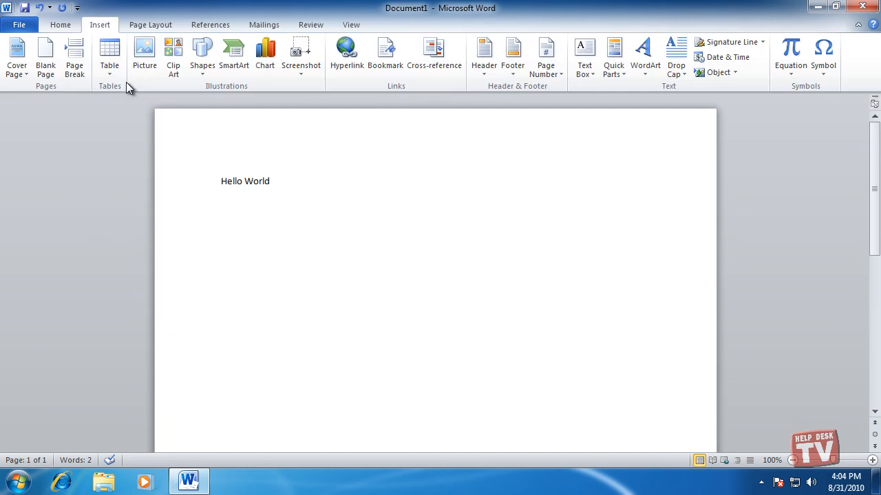
left_click(150, 24)
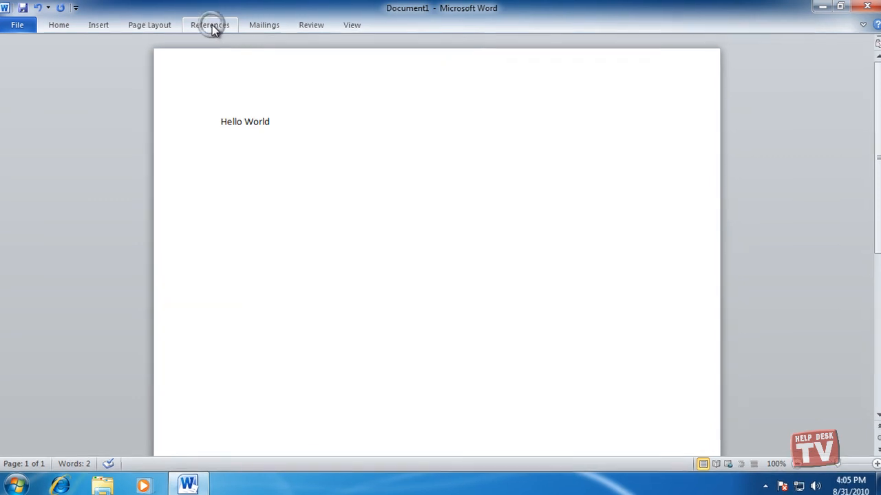
right_click(210, 24)
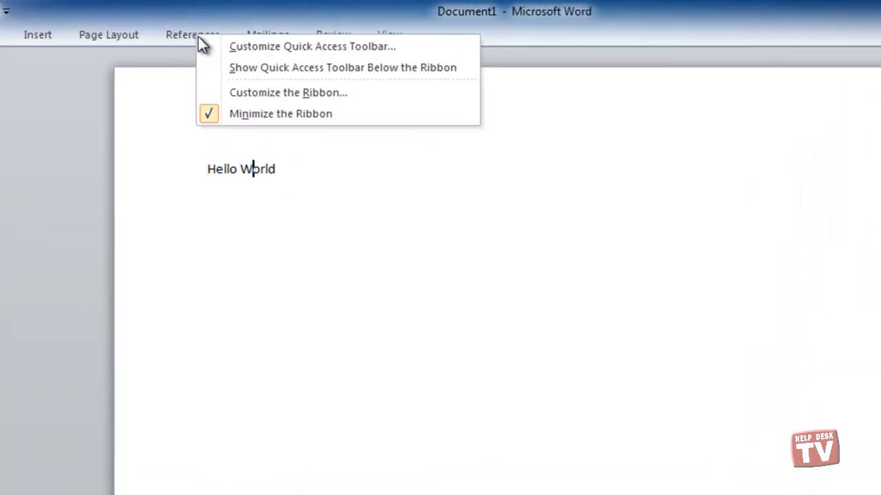
mouse_move(280, 114)
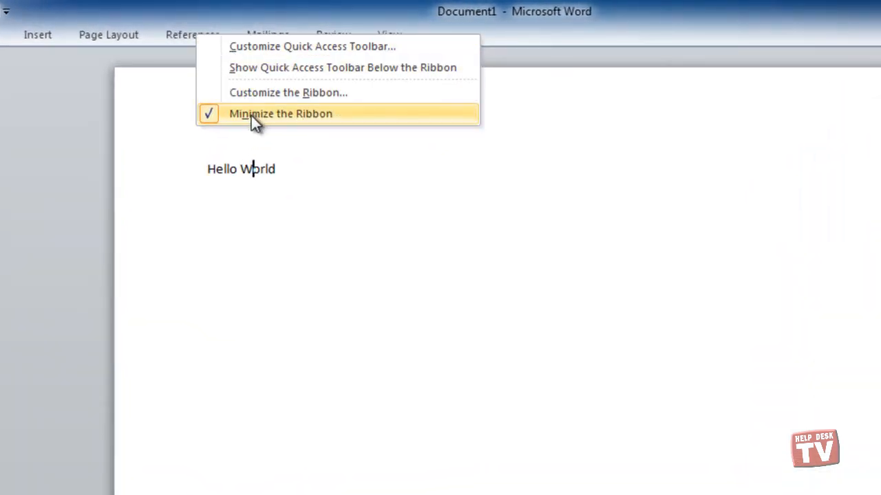
left_click(280, 114)
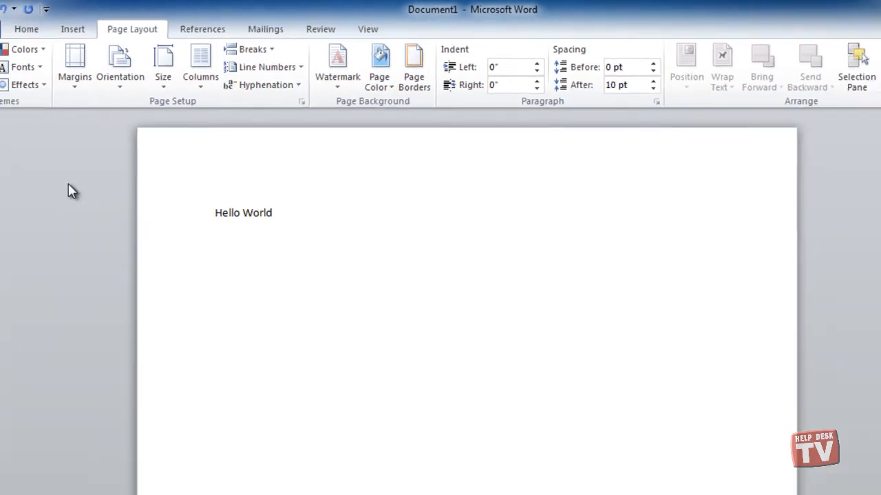